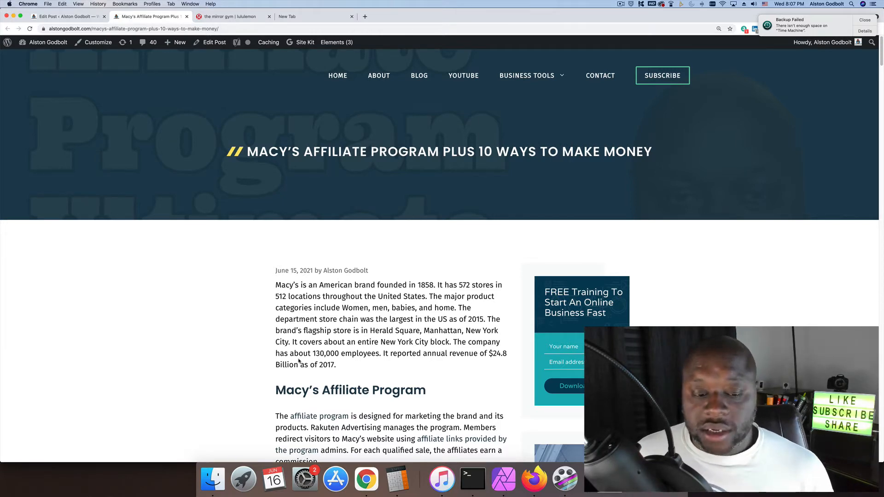
Step: Scroll past the title banner to the intro, Macy's Affiliate Program section and three promo links
scroll("down", 3)
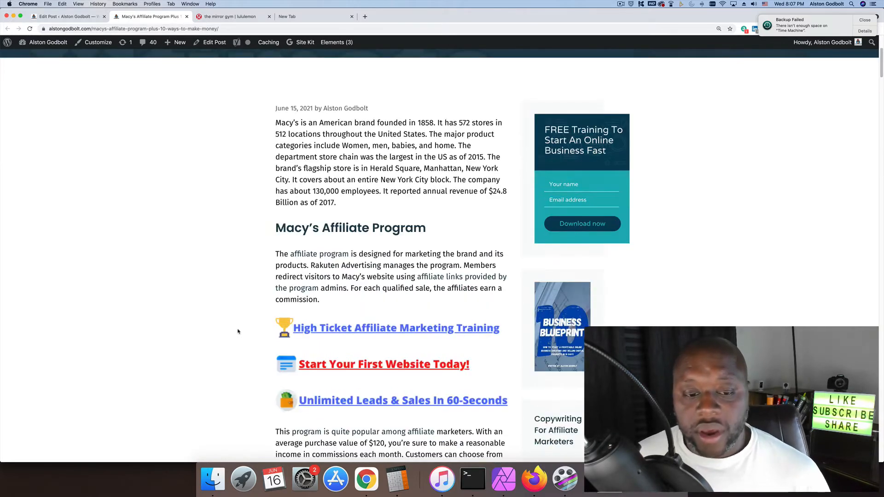
mouse_move(187, 321)
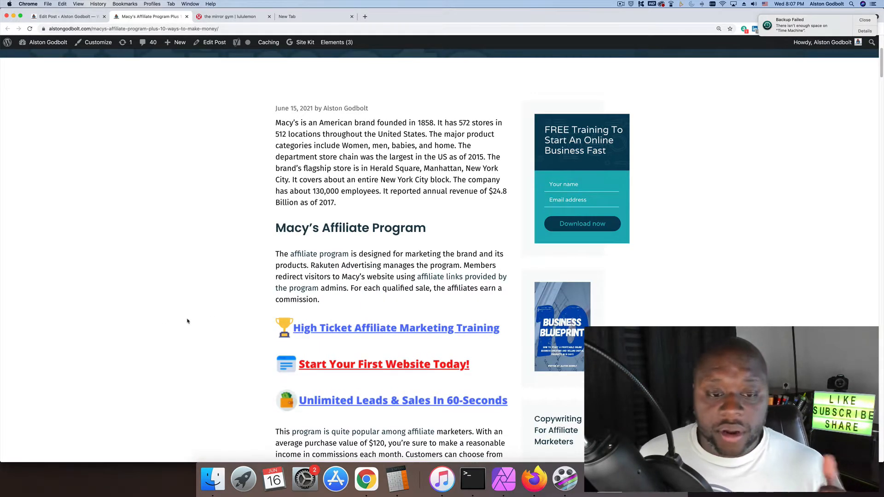
scroll("down", 3)
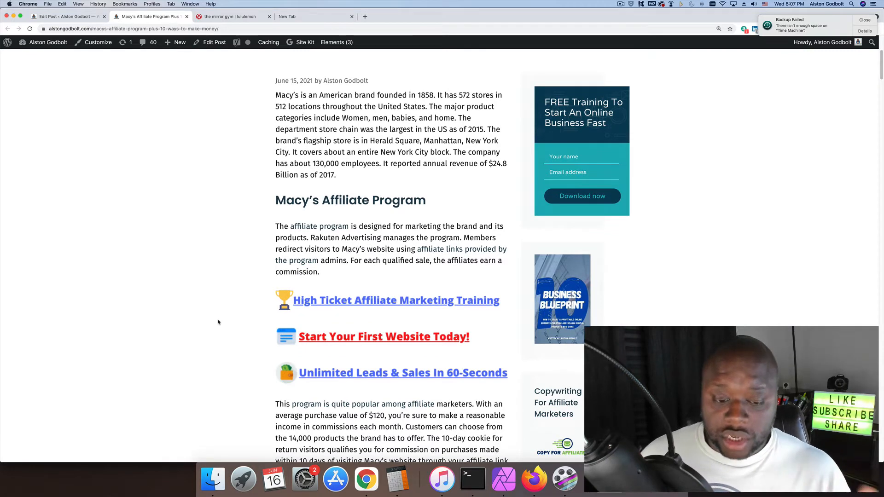
mouse_move(218, 325)
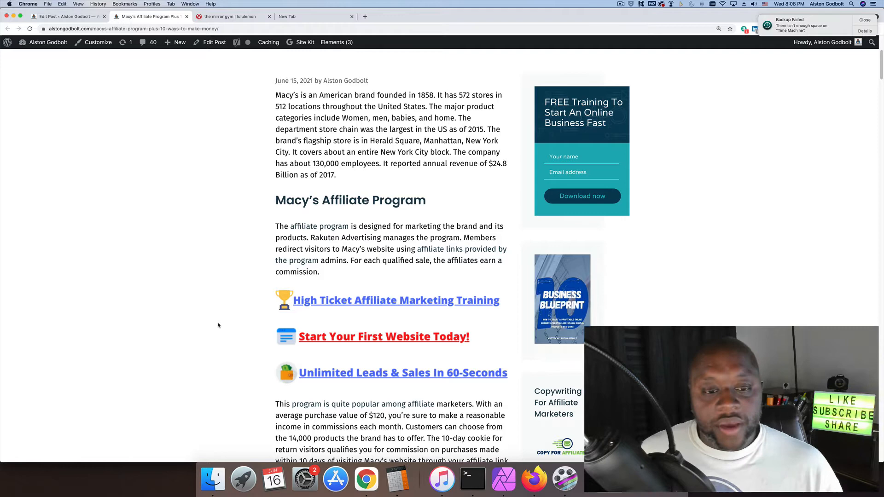
mouse_move(186, 297)
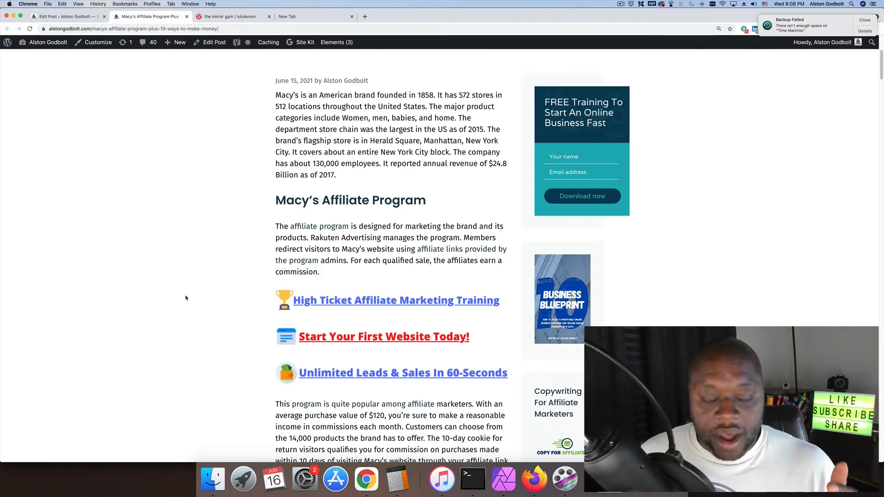
scroll("down", 3)
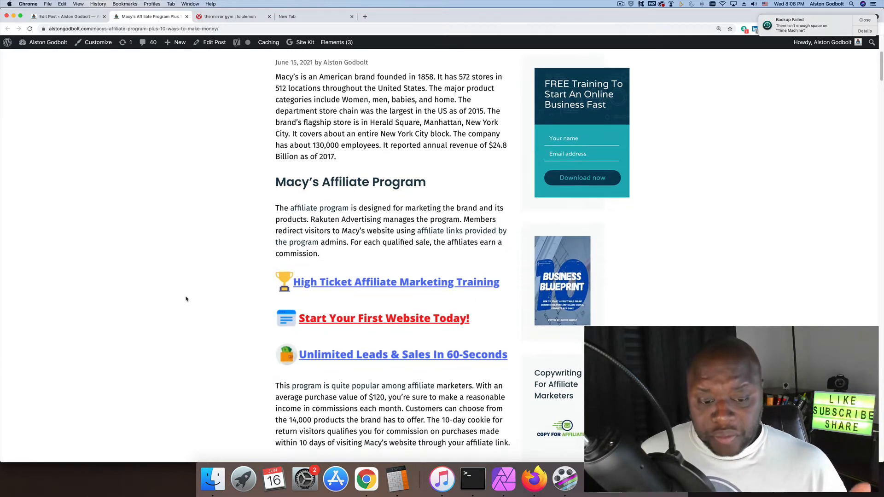
scroll("down", 3)
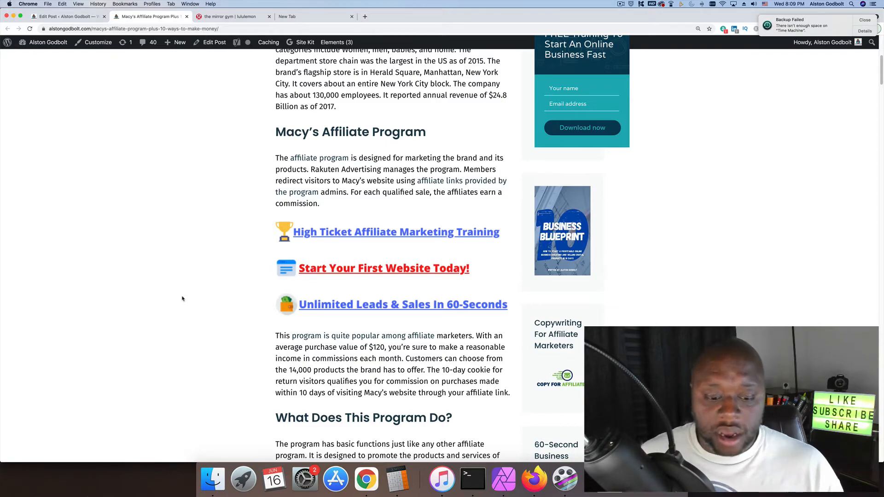
Step: Scroll through What Does This Program Do and How to Sign Up down to How It Works
scroll("down", 3)
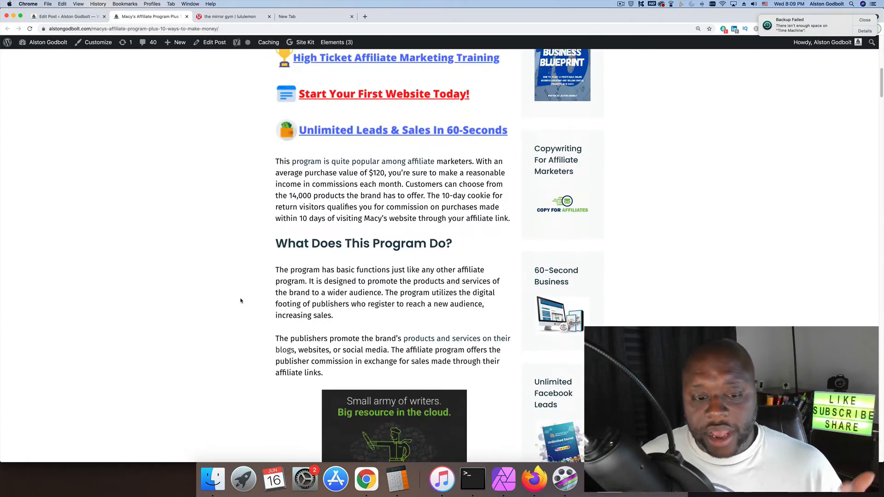
scroll("down", 3)
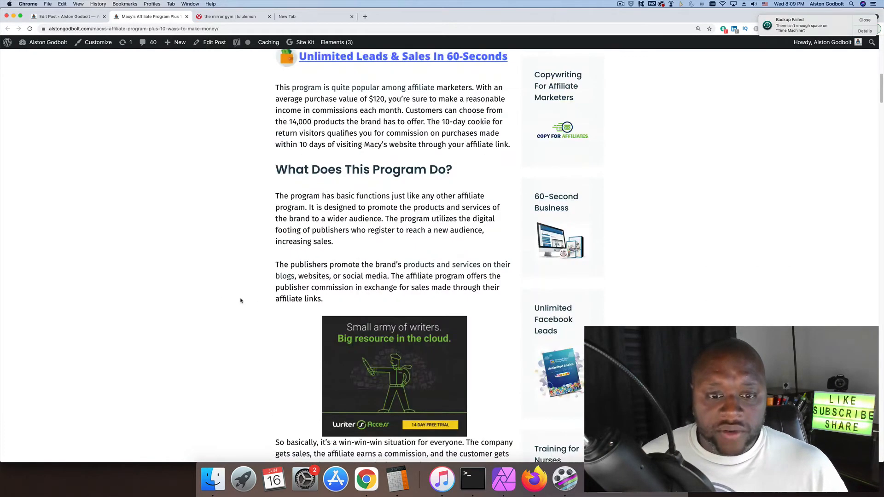
scroll("down", 3)
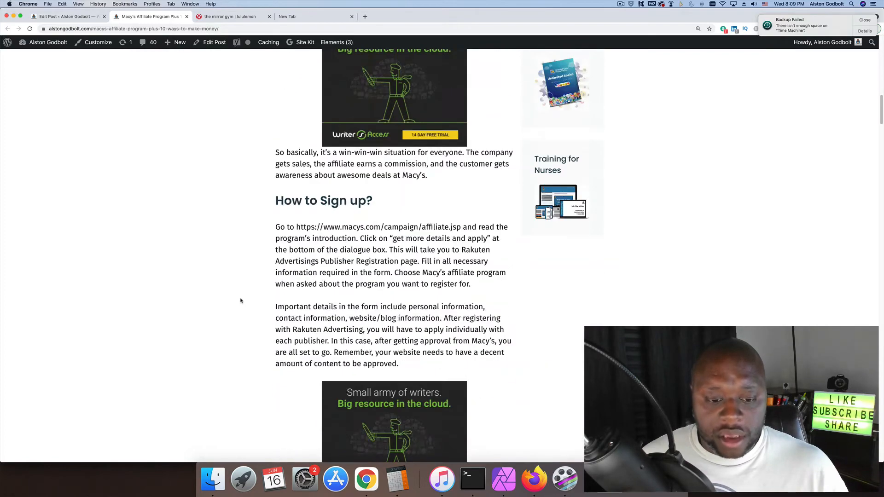
scroll("down", 3)
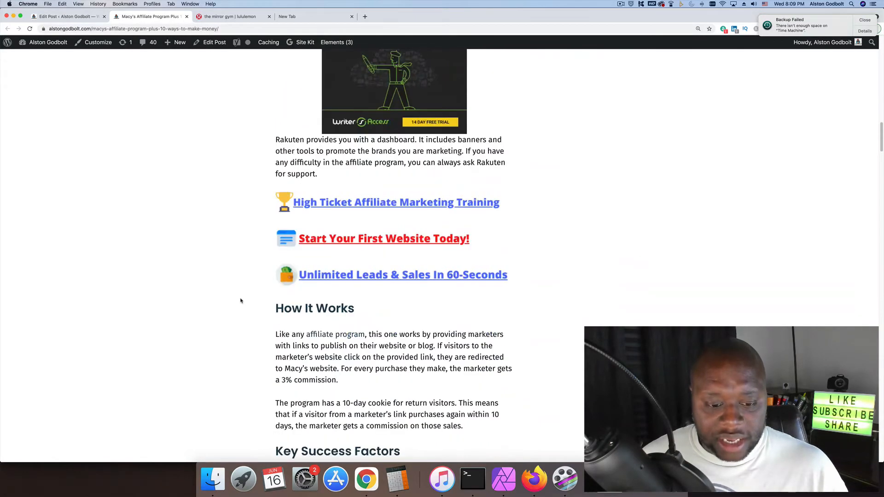
scroll("down", 3)
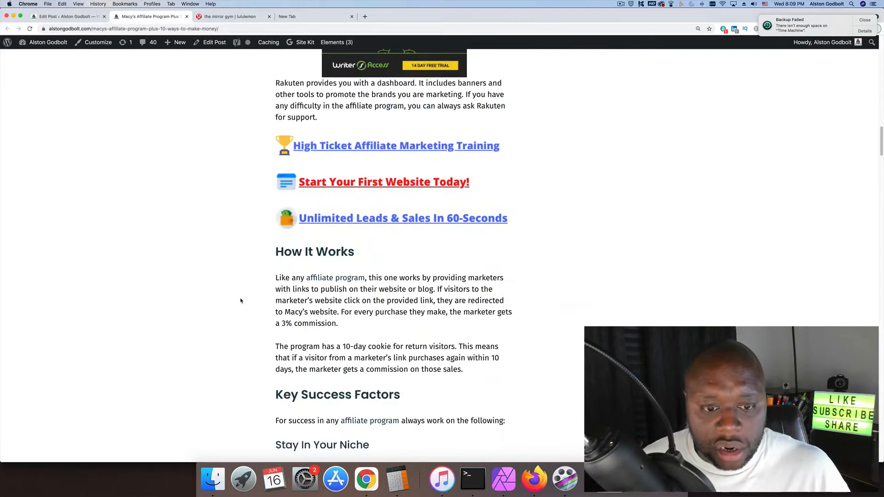
scroll("down", 3)
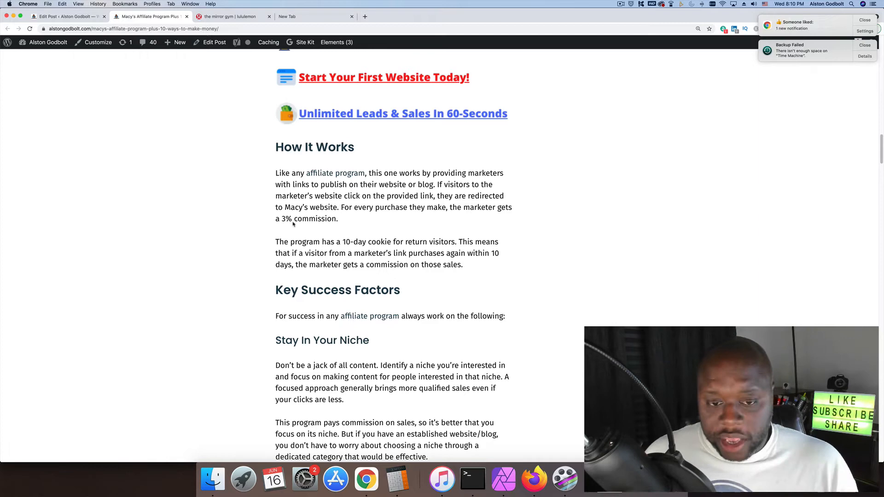
Step: Scroll the post down to the Create Good Content section
scroll("down", 3)
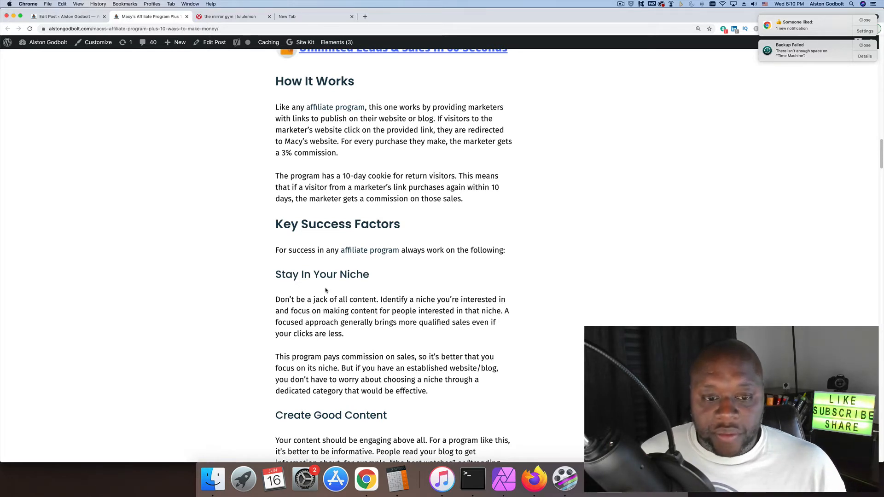
scroll("down", 3)
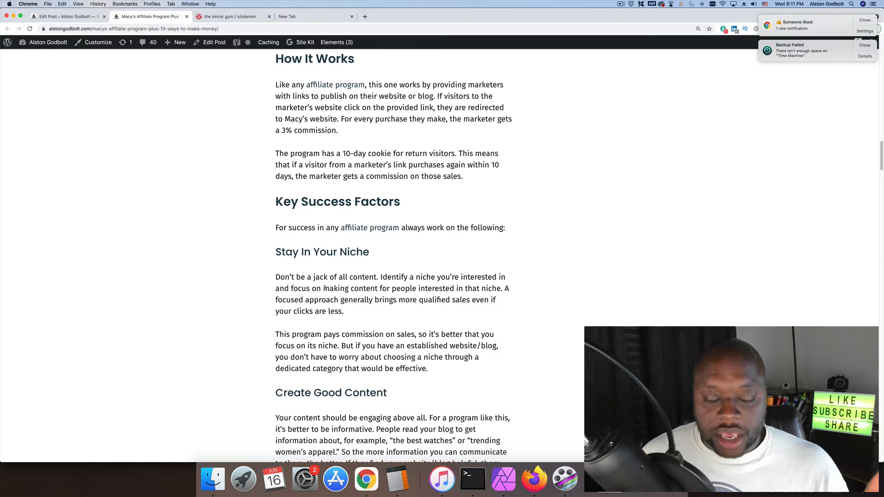
scroll("down", 3)
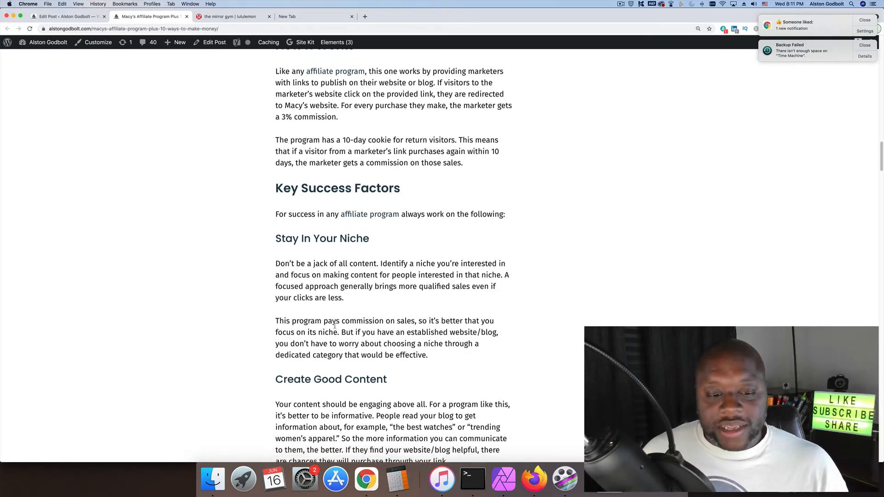
scroll("down", 3)
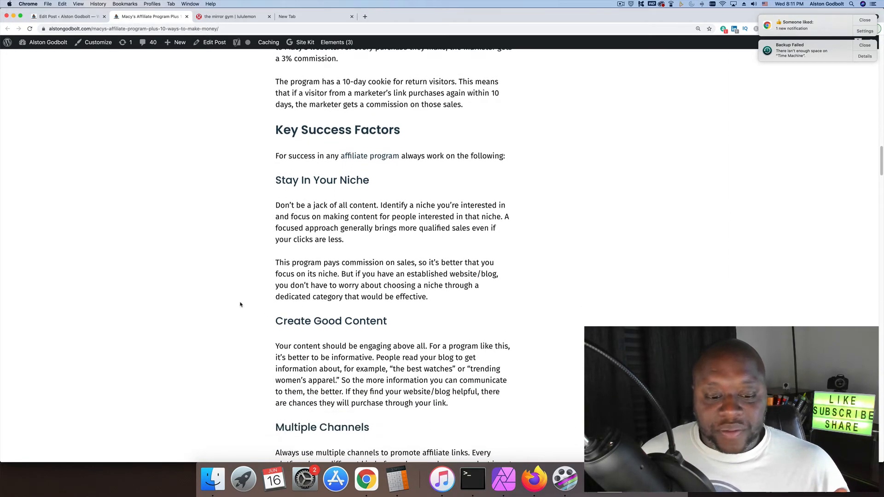
scroll("down", 3)
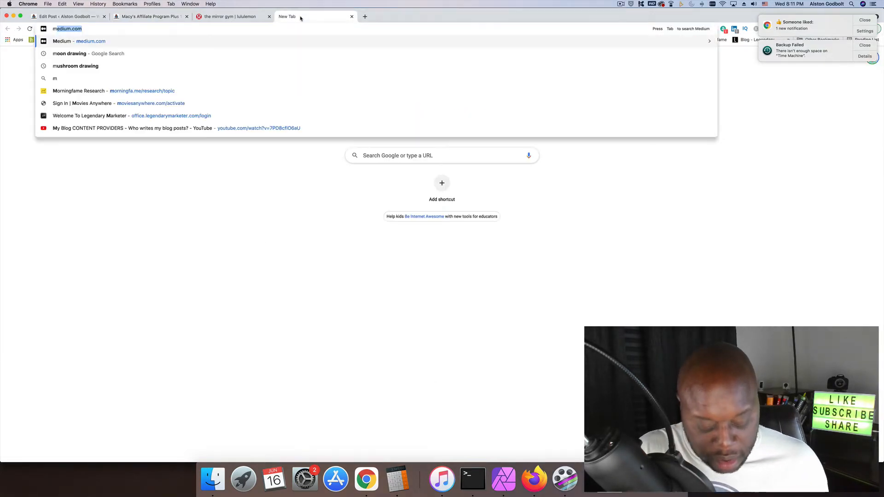
Step: In a new tab, start searching for 'macys' from the address bar
type("may")
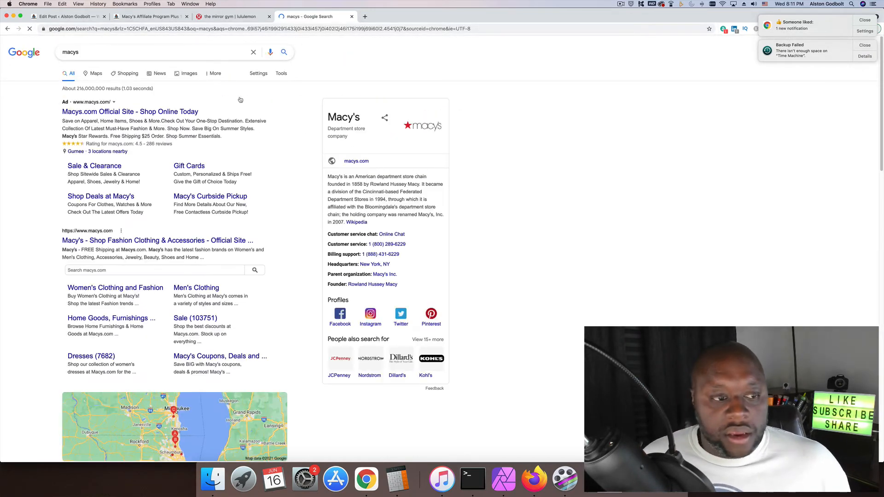
Step: Open macys.com from the Macy's official site search result
left_click(158, 241)
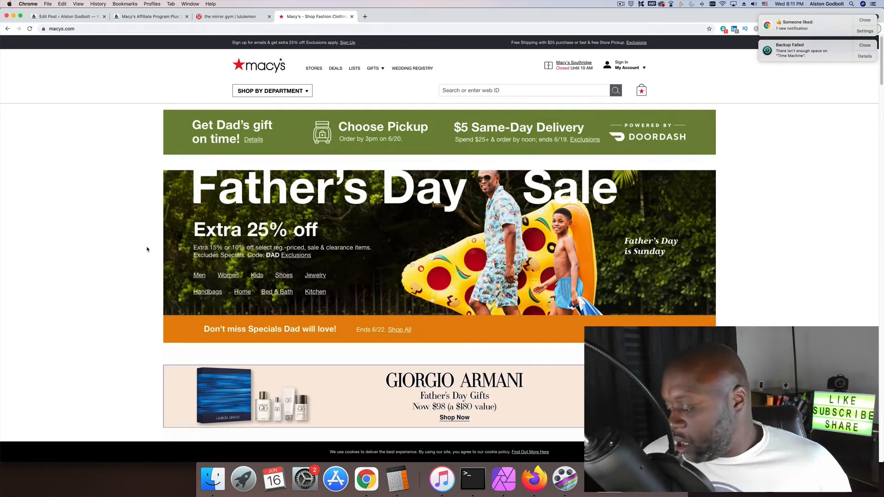
scroll("down", 3)
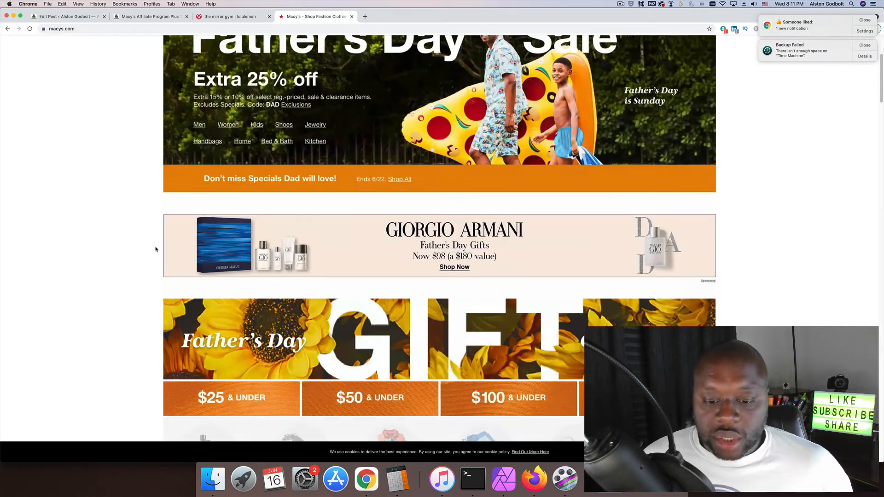
scroll("down", 3)
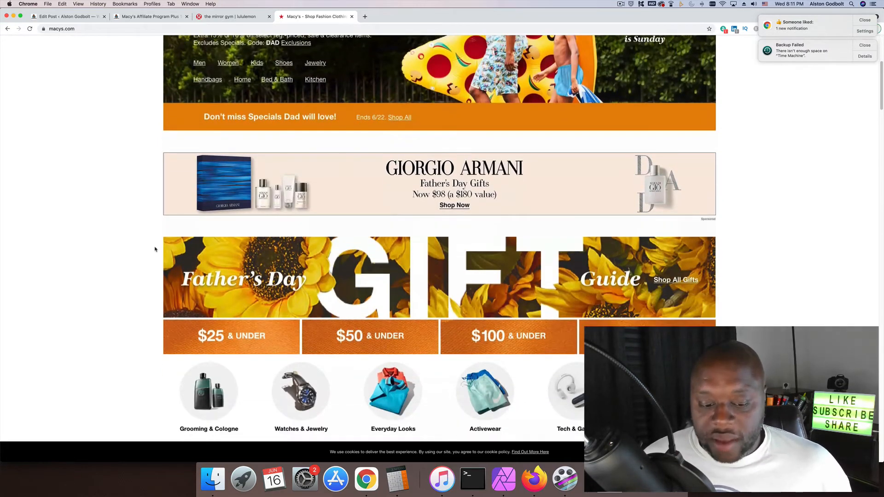
scroll("down", 3)
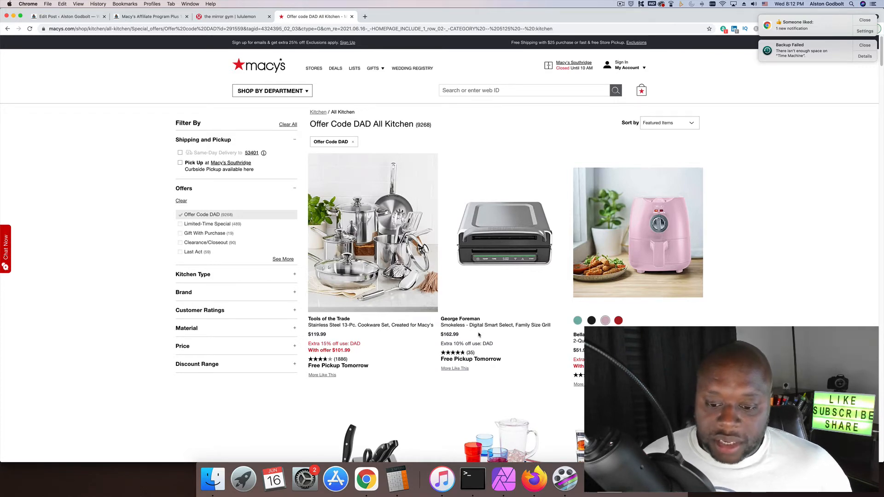
Step: Browse the Offer Code DAD kitchen deals grid, then return to the affiliate post tab
scroll("down", 3)
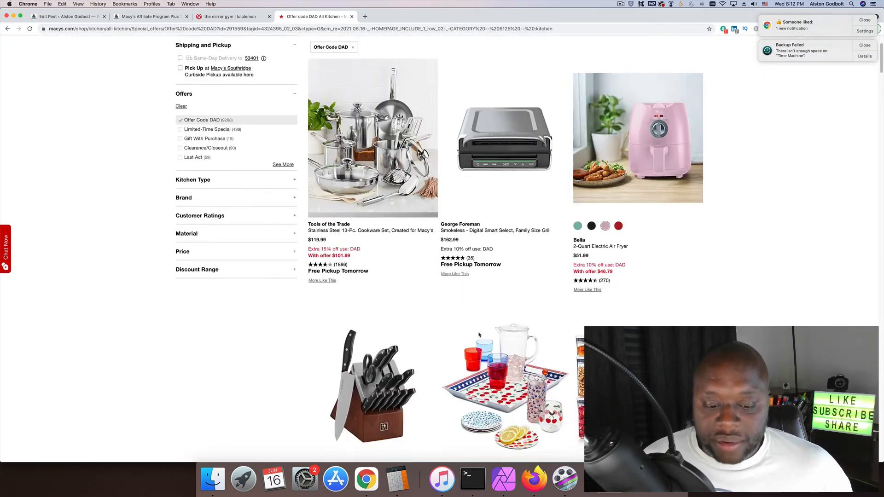
scroll("down", 3)
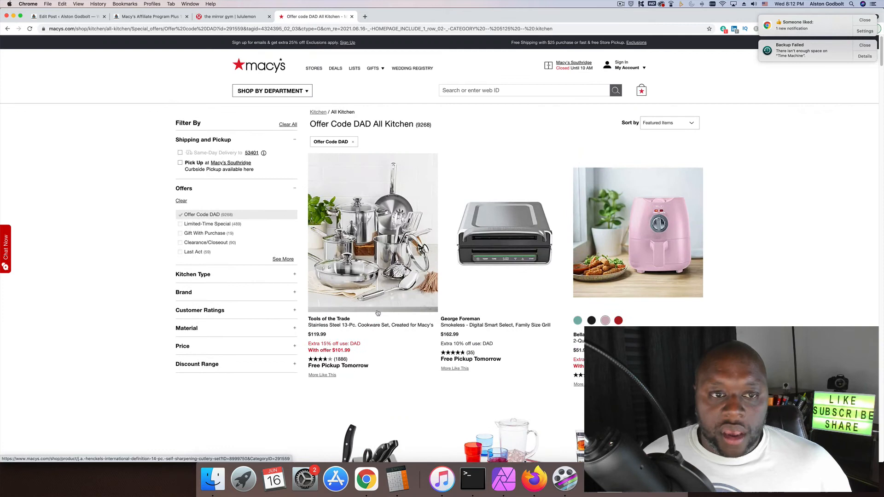
mouse_move(473, 55)
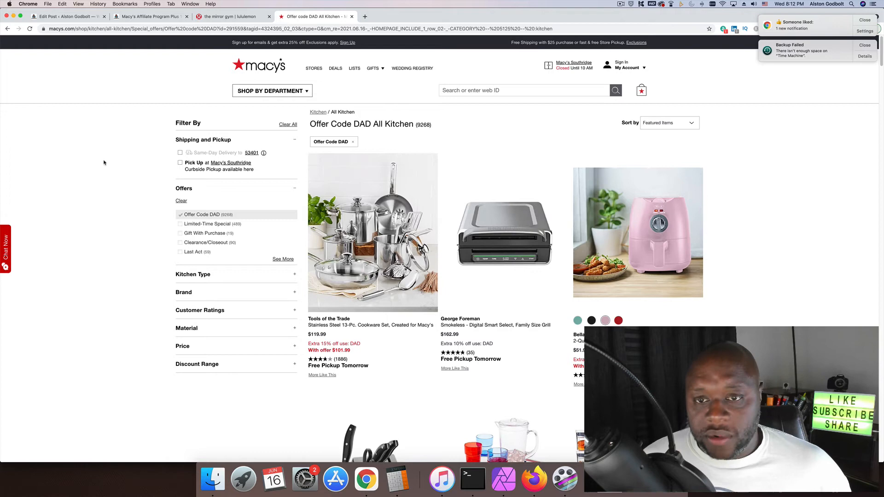
left_click(231, 16)
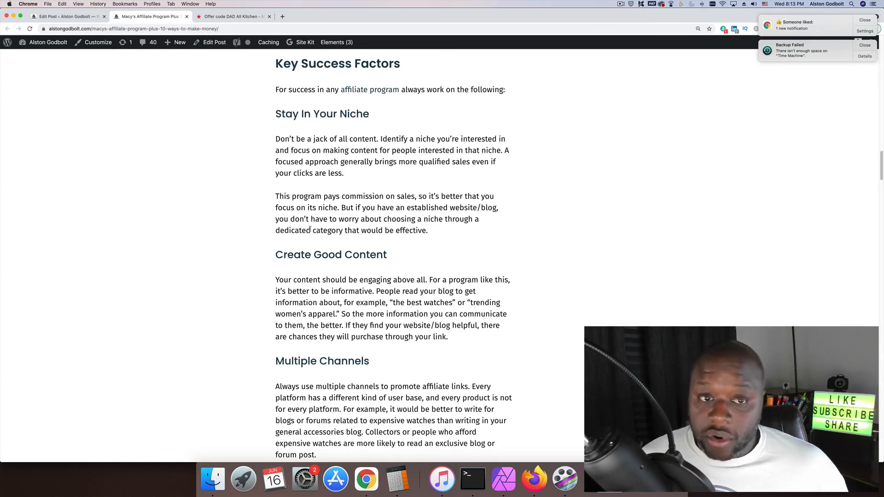
Step: Scroll through Key Success Factors and categories to the 10 Ways You Can Make Money section
scroll("down", 3)
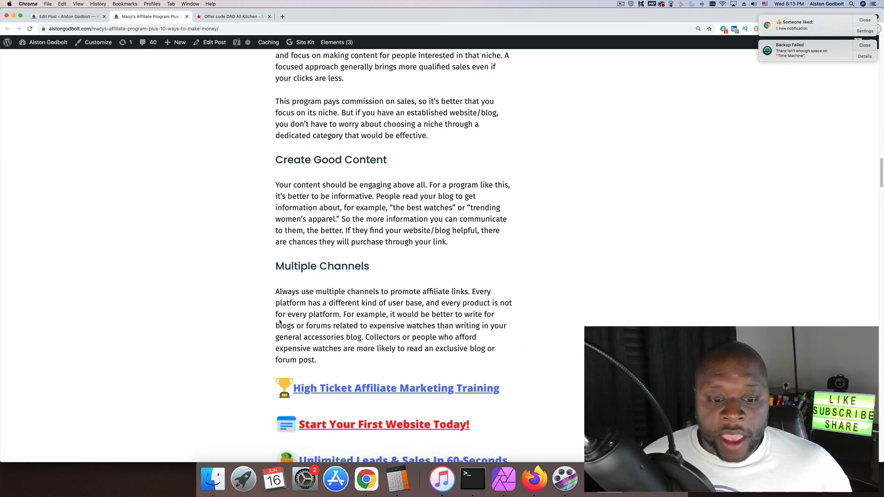
scroll("down", 3)
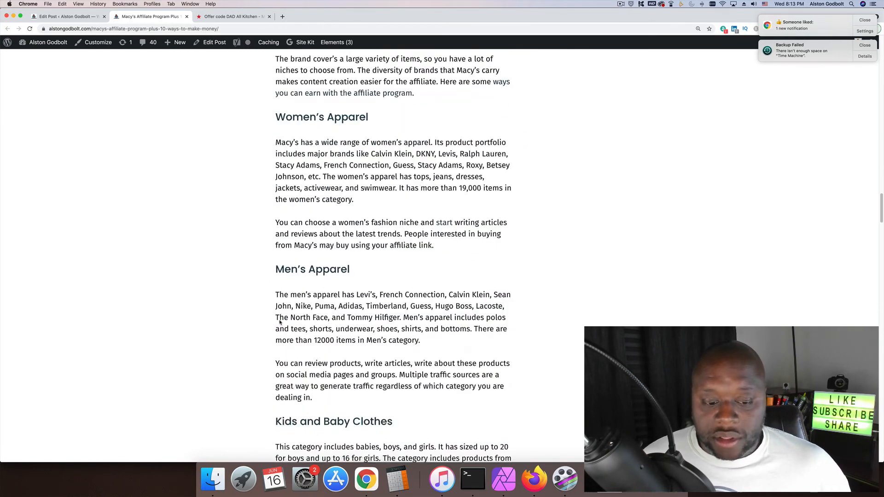
scroll("down", 3)
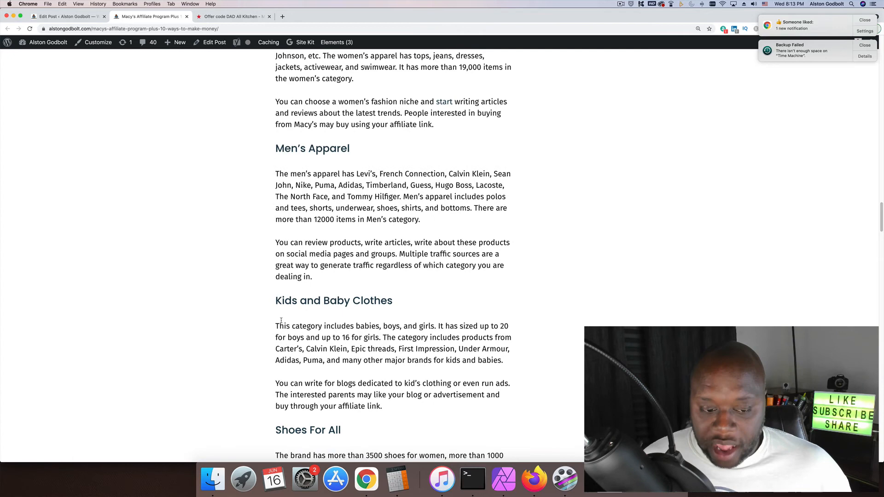
scroll("up", 3)
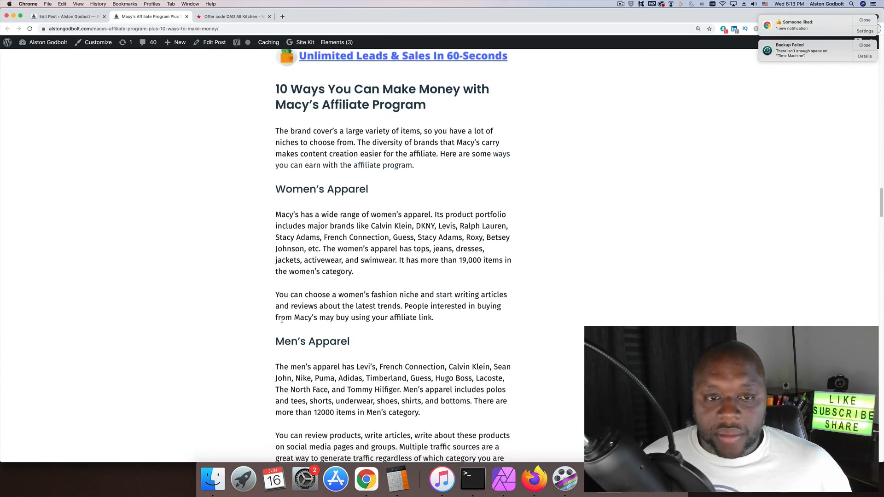
scroll("down", 3)
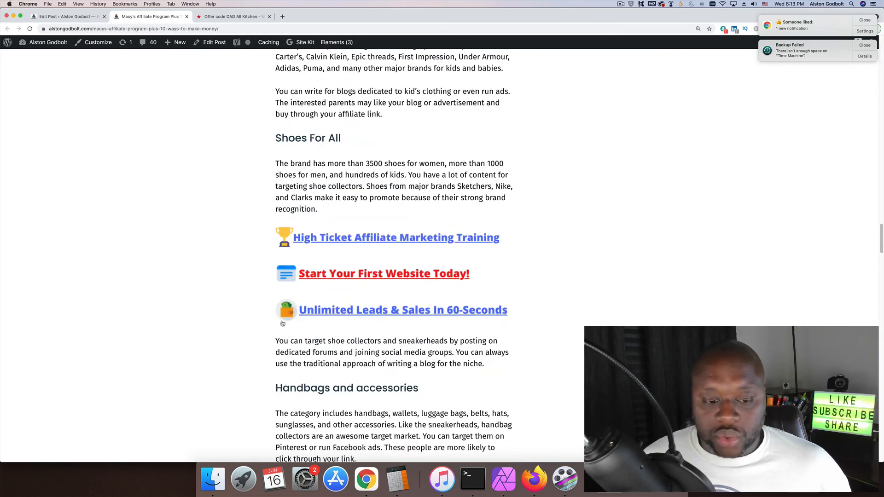
scroll("down", 3)
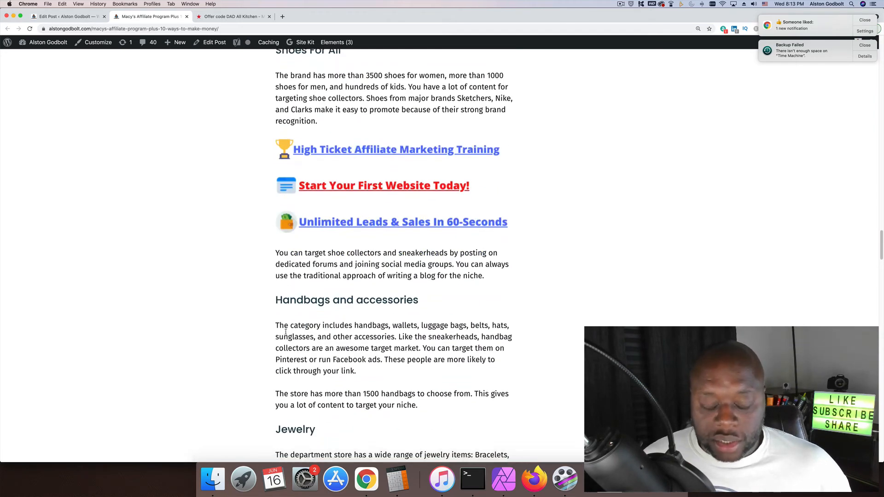
scroll("down", 3)
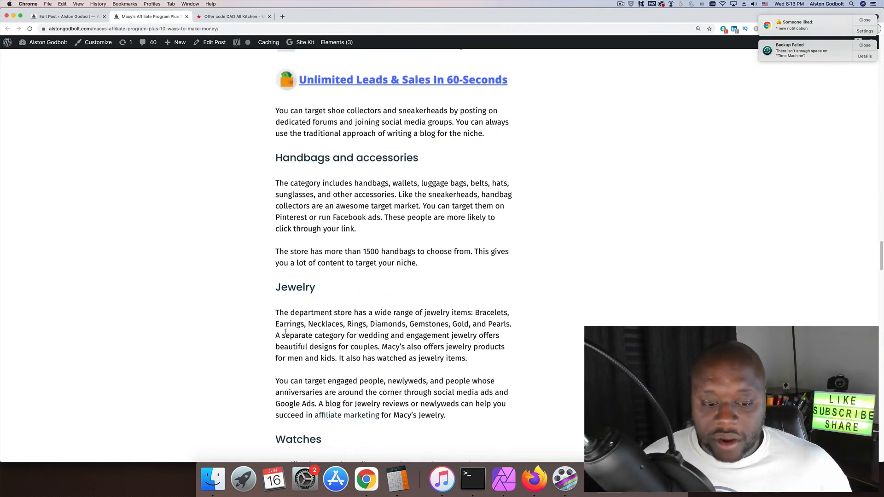
scroll("down", 3)
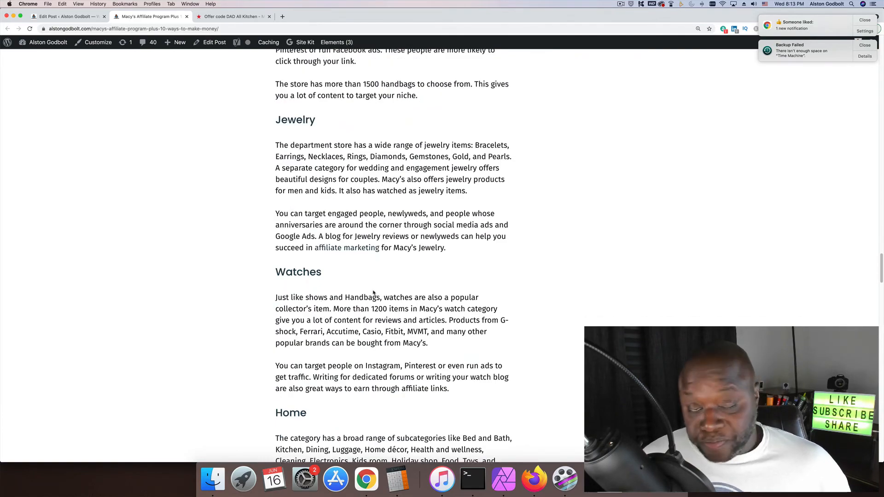
scroll("up", 3)
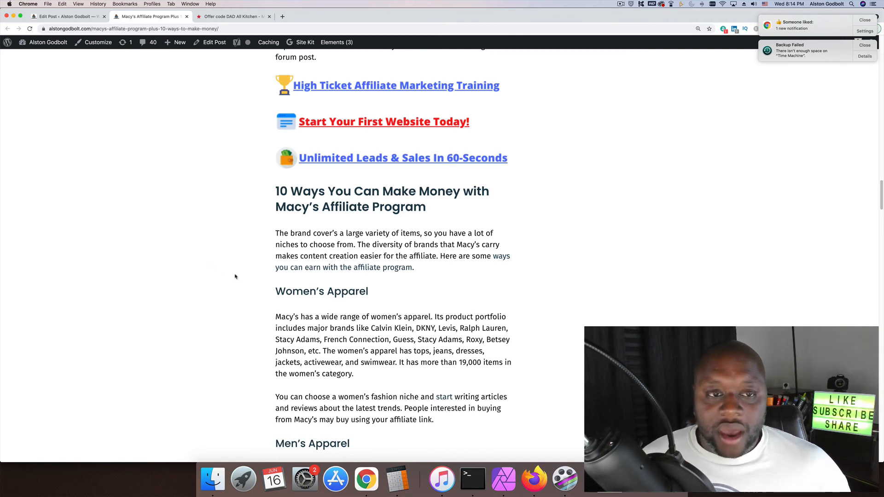
mouse_move(232, 280)
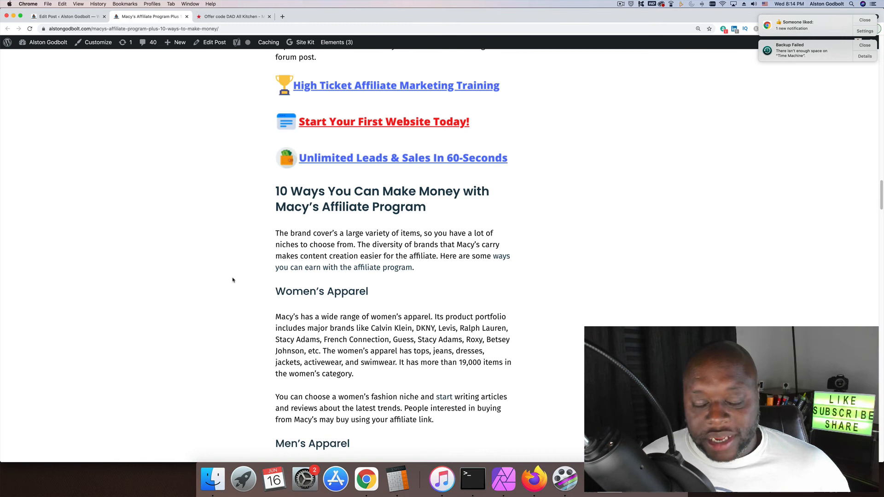